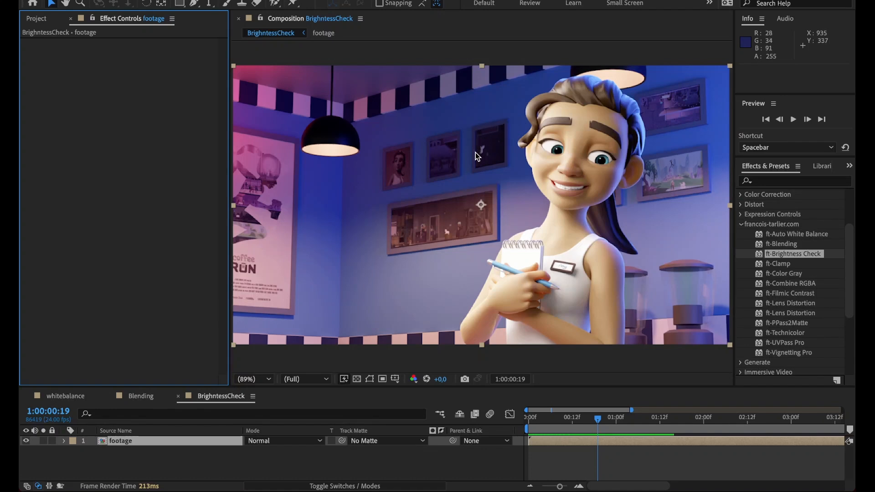
mouse_move(546, 185)
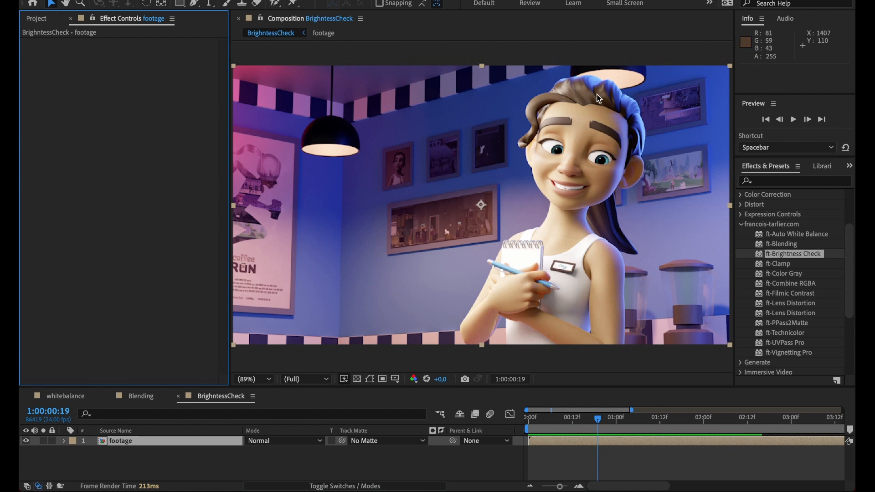
mouse_move(790, 259)
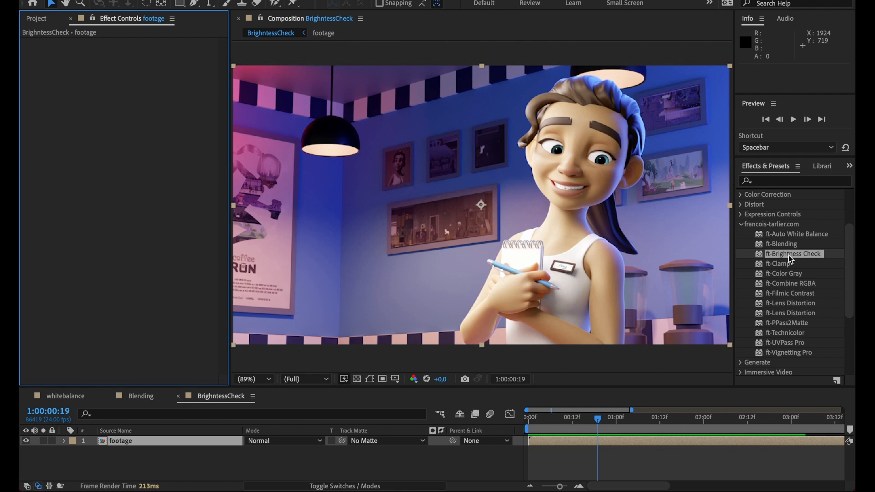
mouse_move(794, 260)
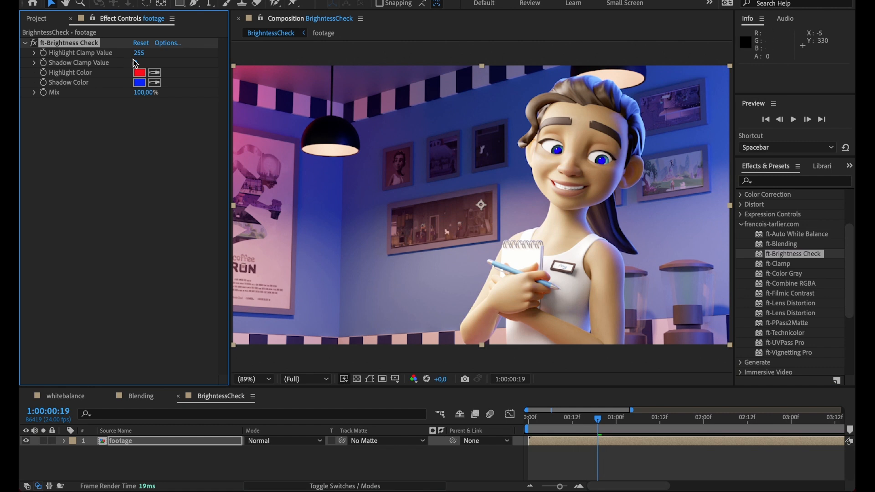
- Set ft-Brightness Check Highlight Clamp Value to 245 and Shadow Clamp Value to 16
left_click(138, 52)
type("245")
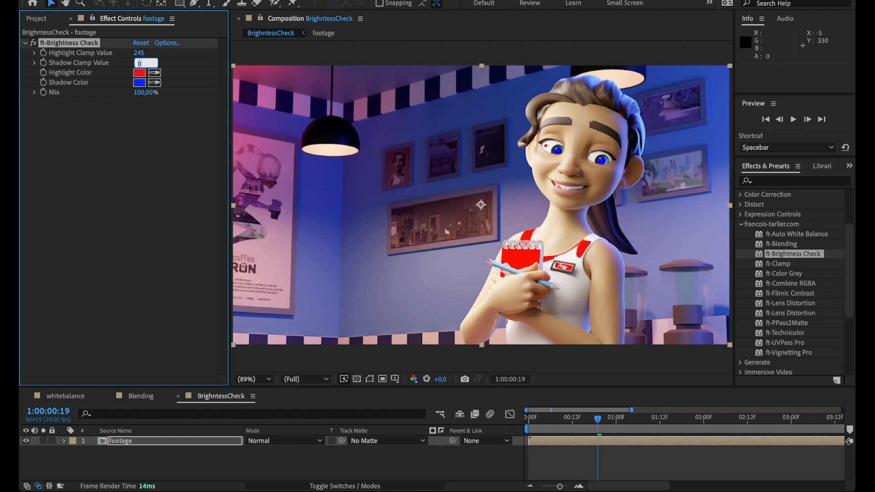
type("16")
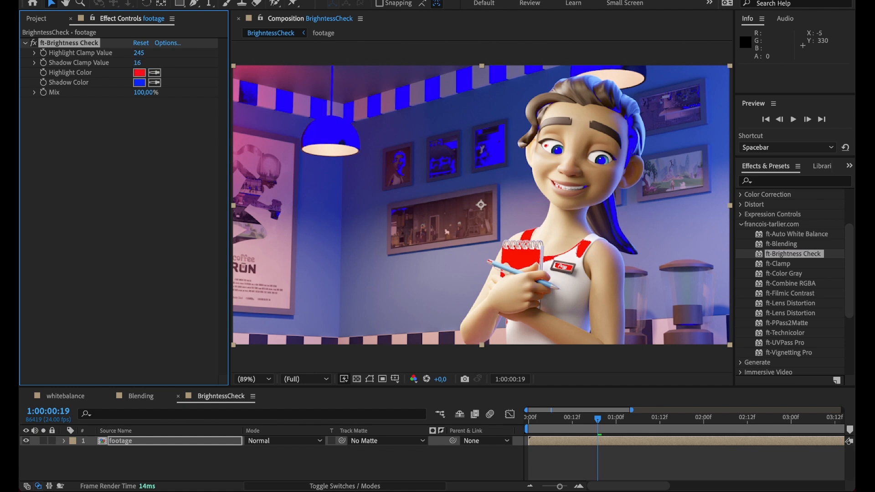
mouse_move(341, 226)
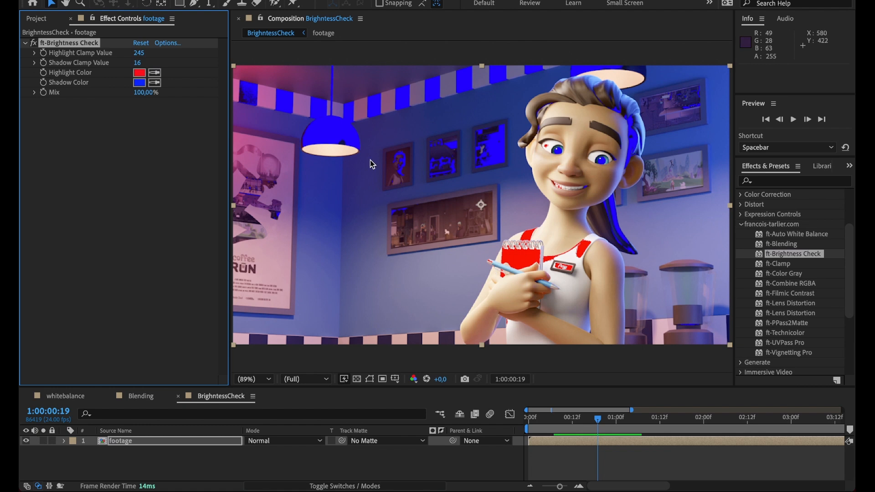
mouse_move(344, 124)
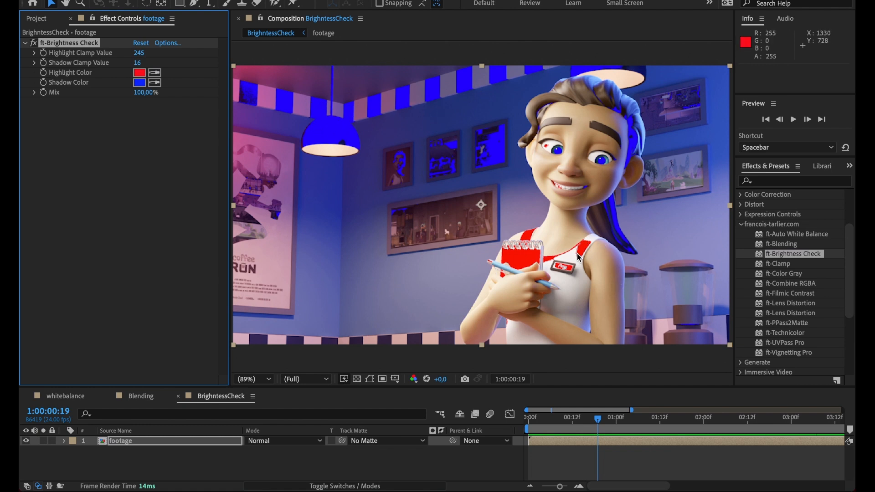
mouse_move(711, 265)
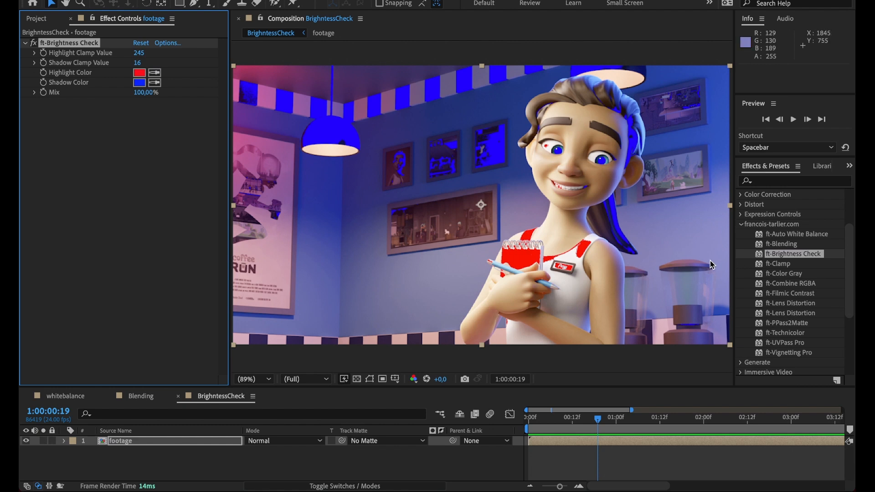
left_click(787, 181)
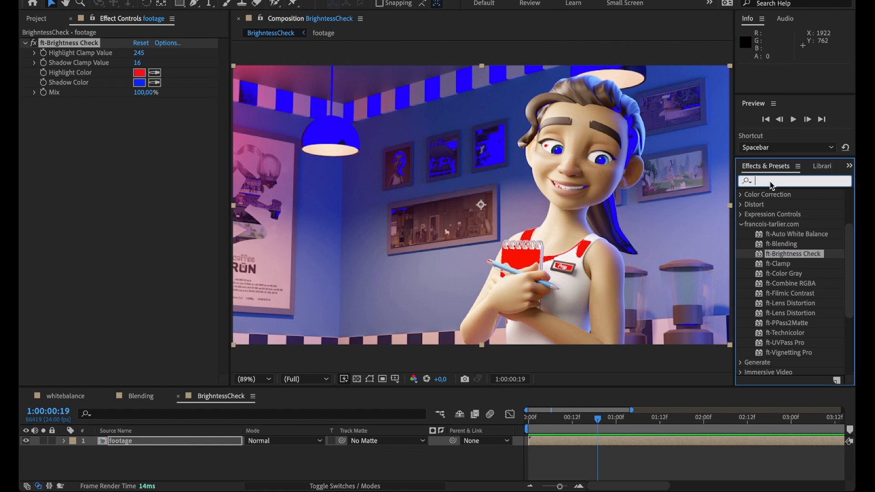
- Apply Levels to the footage with Output White at 239 and Output Black at 8
type("level")
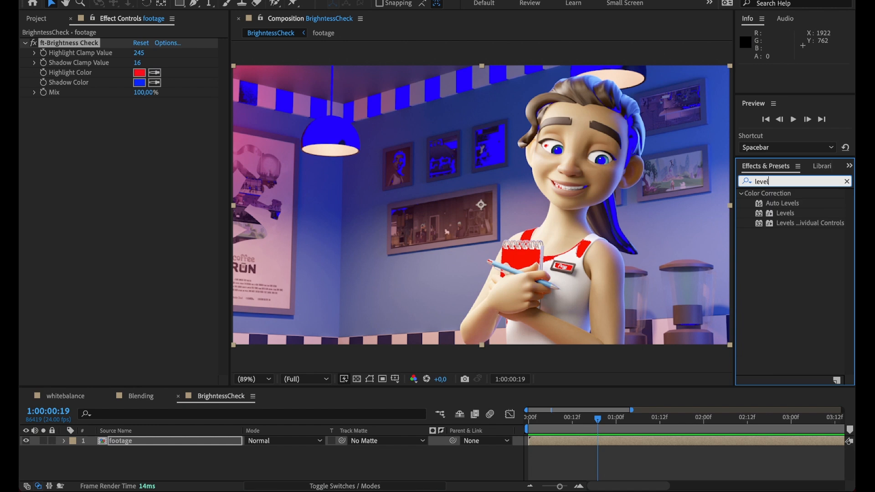
left_click_drag(784, 212, 383, 205)
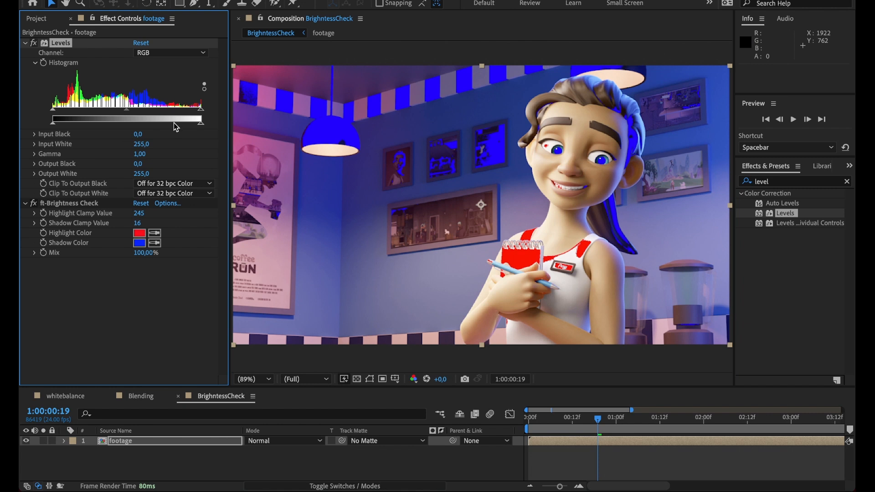
mouse_move(185, 124)
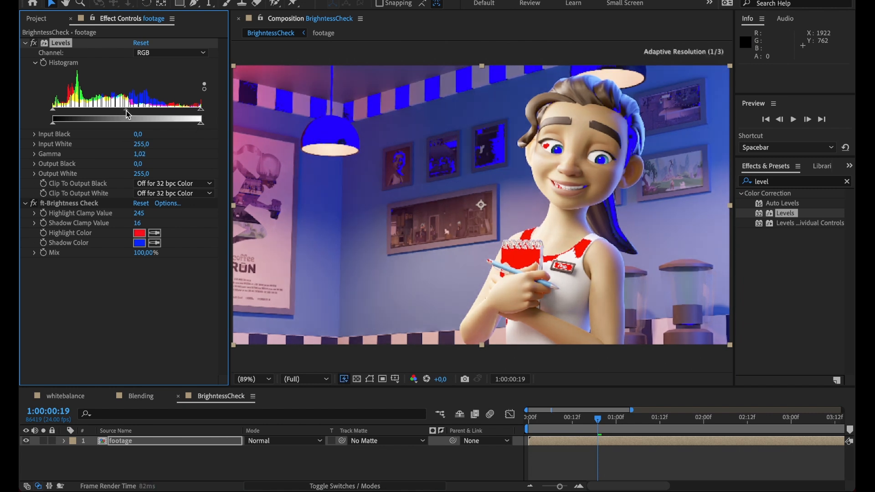
left_click_drag(201, 121, 196, 121)
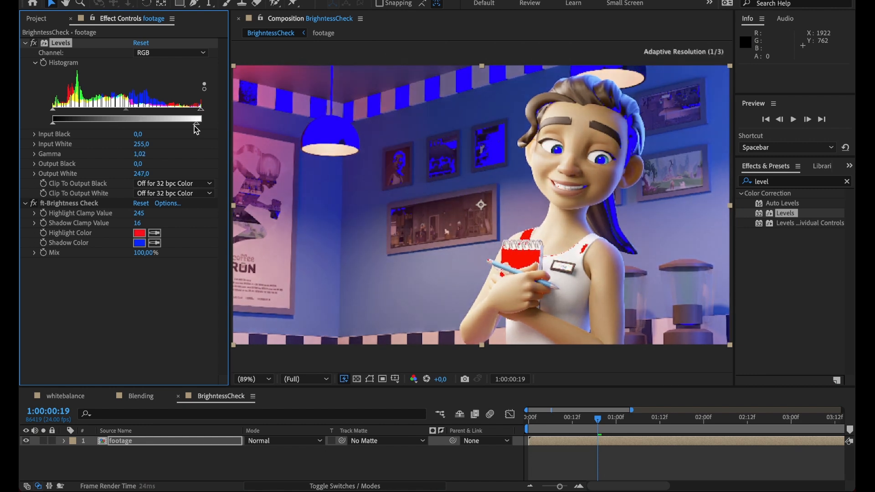
left_click_drag(195, 120, 192, 120)
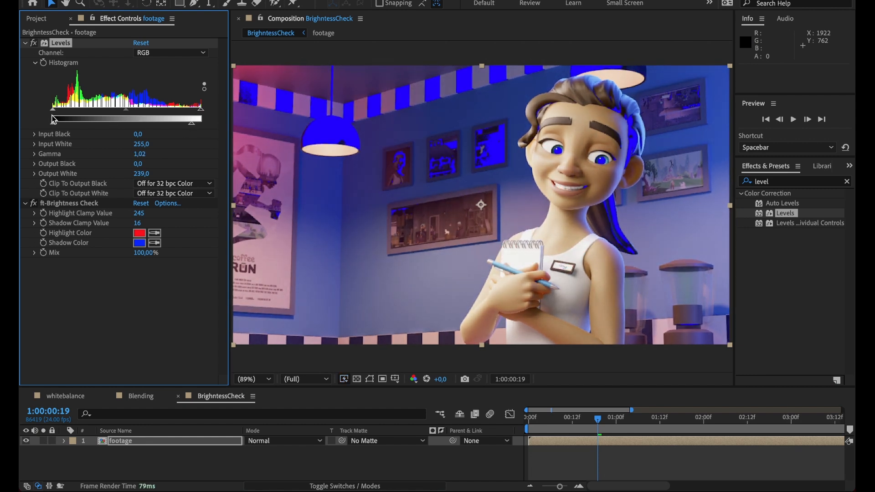
left_click_drag(51, 117, 59, 118)
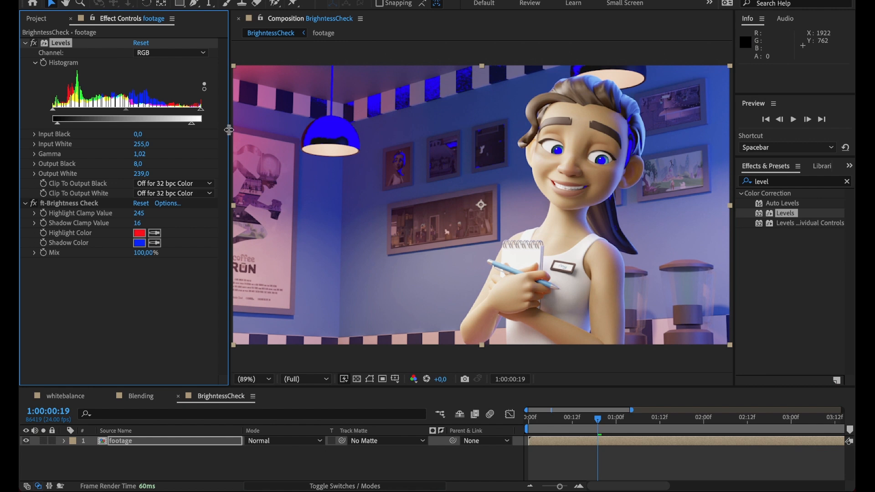
mouse_move(435, 141)
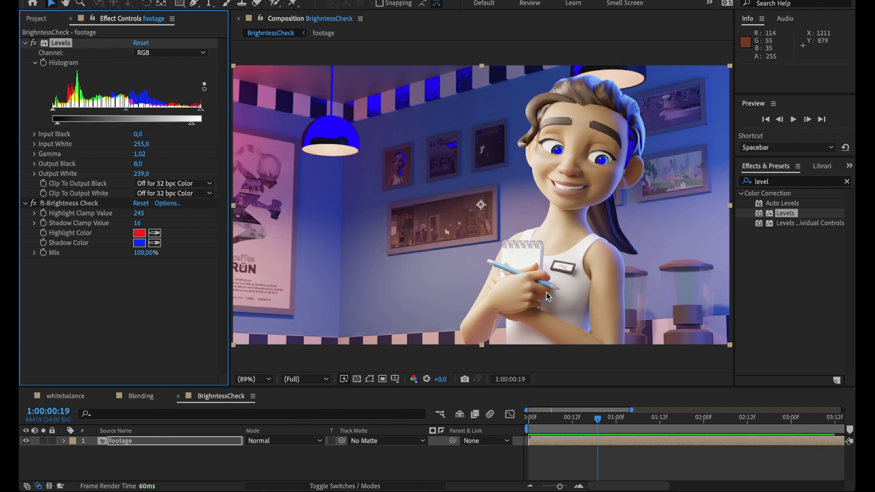
mouse_move(627, 271)
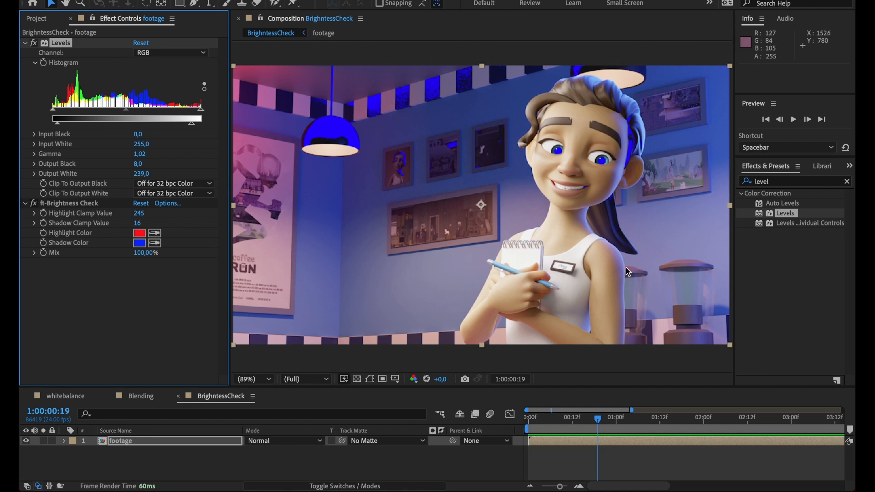